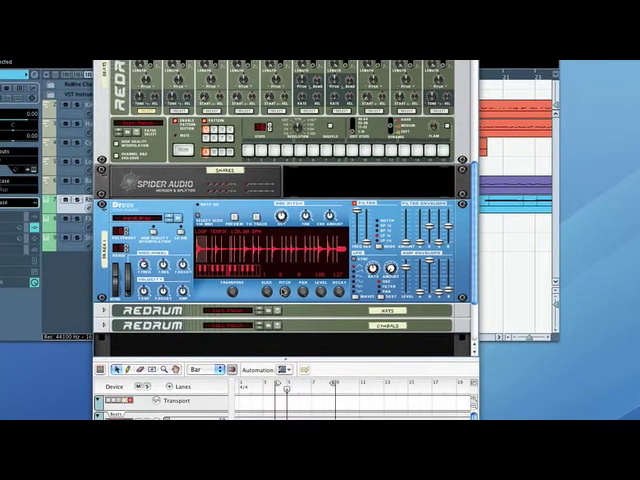
Step: Add a Filter Res automation lane beneath the Dr. Rex track's Filter Freq lane
scroll("down", 3)
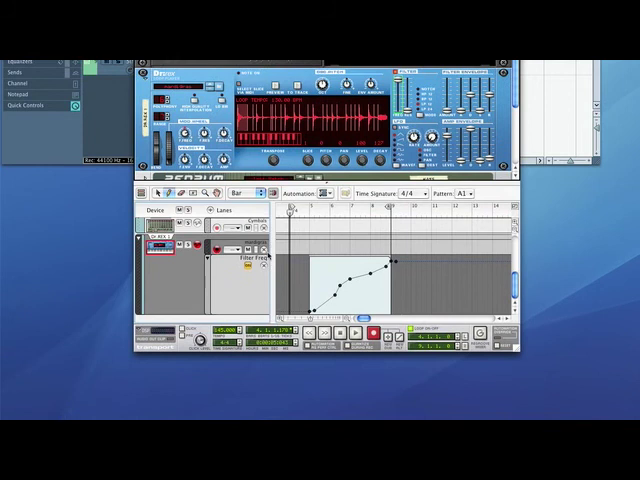
left_click(320, 226)
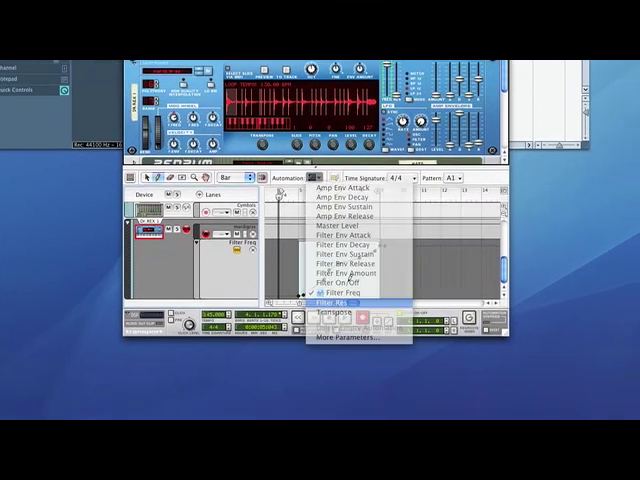
left_click(333, 301)
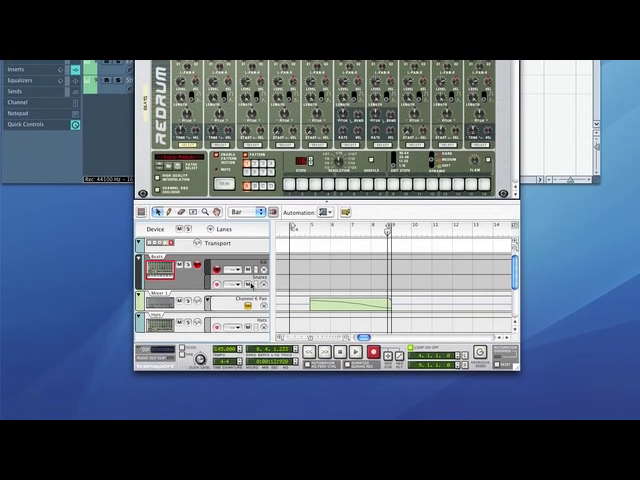
Step: Add an empty Drum 2 Pan automation lane to the Redrum track
left_click(340, 240)
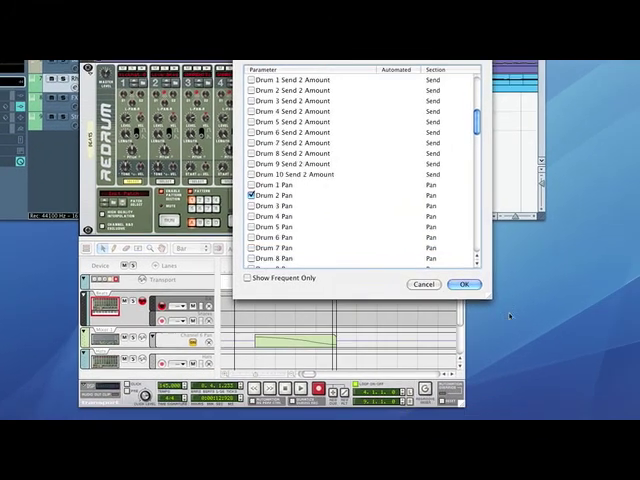
left_click(461, 284)
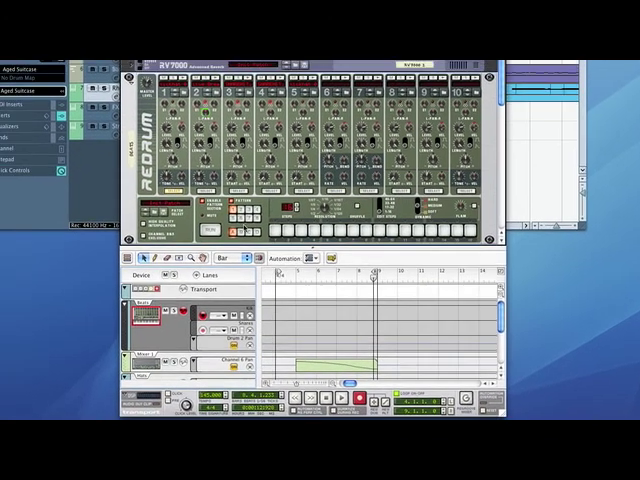